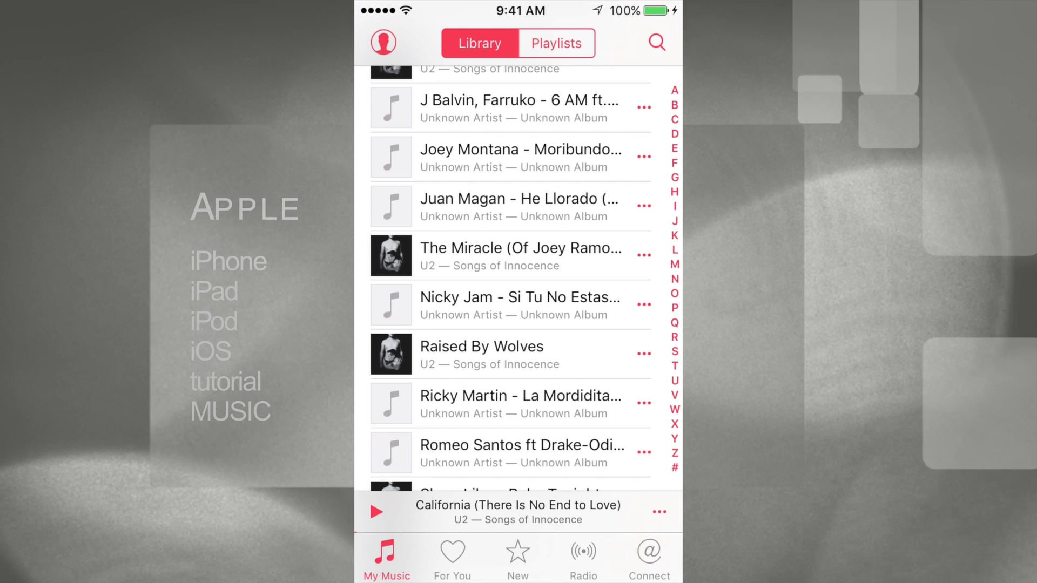
Step: Delete 'Iris (Hold Me Close)' from the library Songs list using its options sheet
left_click(555, 43)
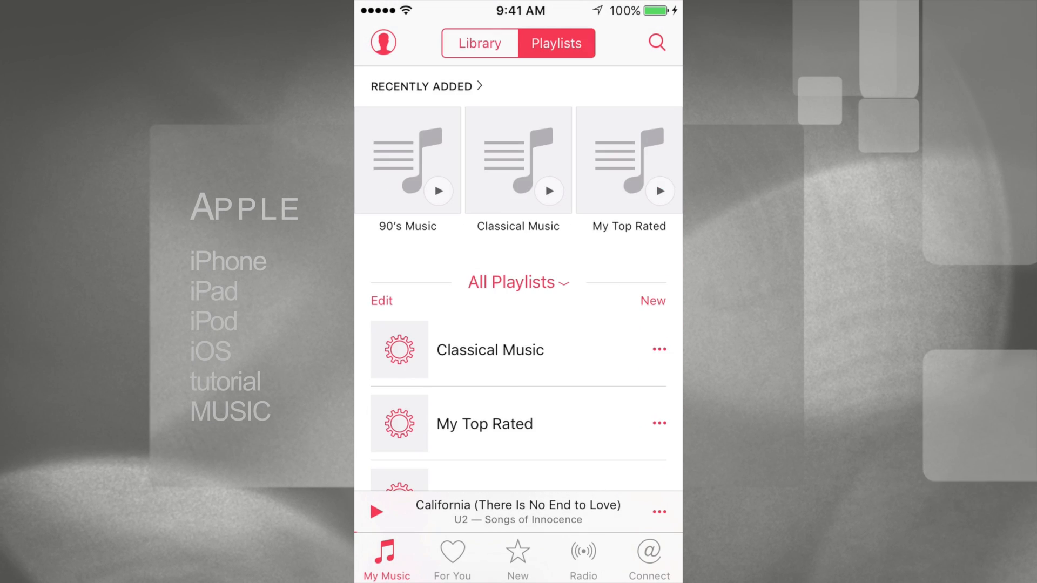
left_click(479, 43)
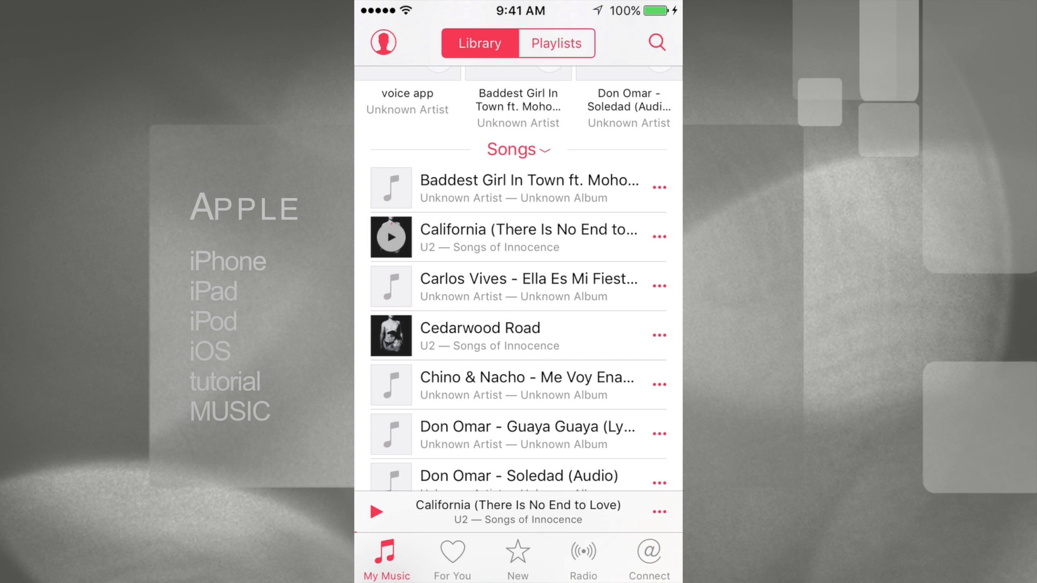
scroll("down", 3)
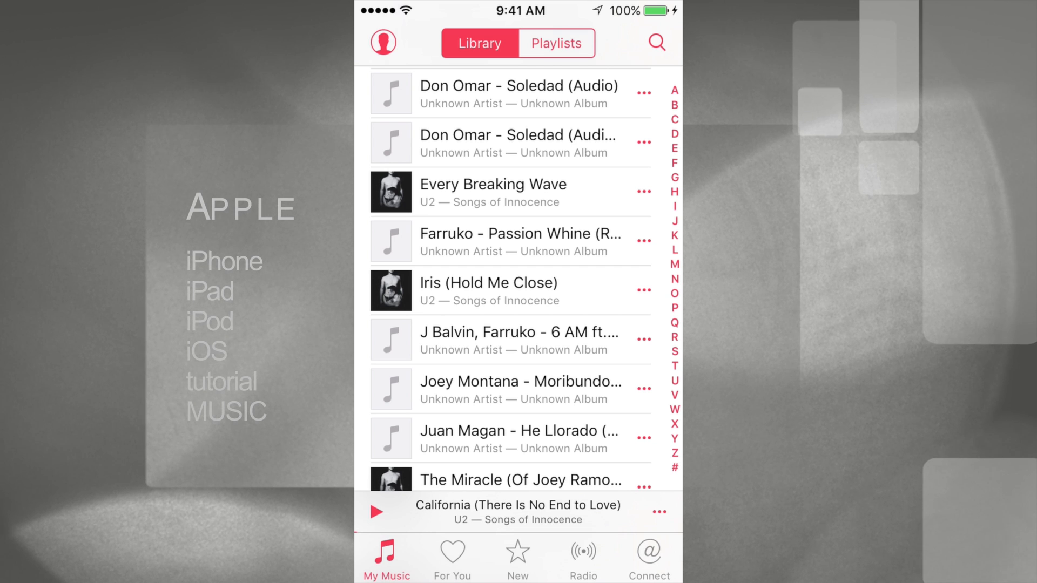
left_click(642, 289)
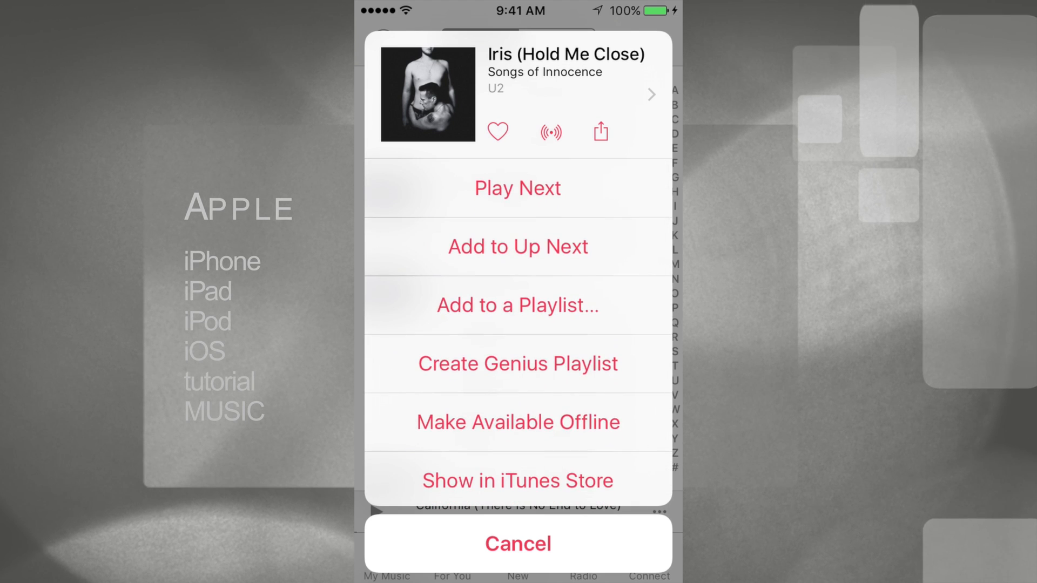
scroll("up", 3)
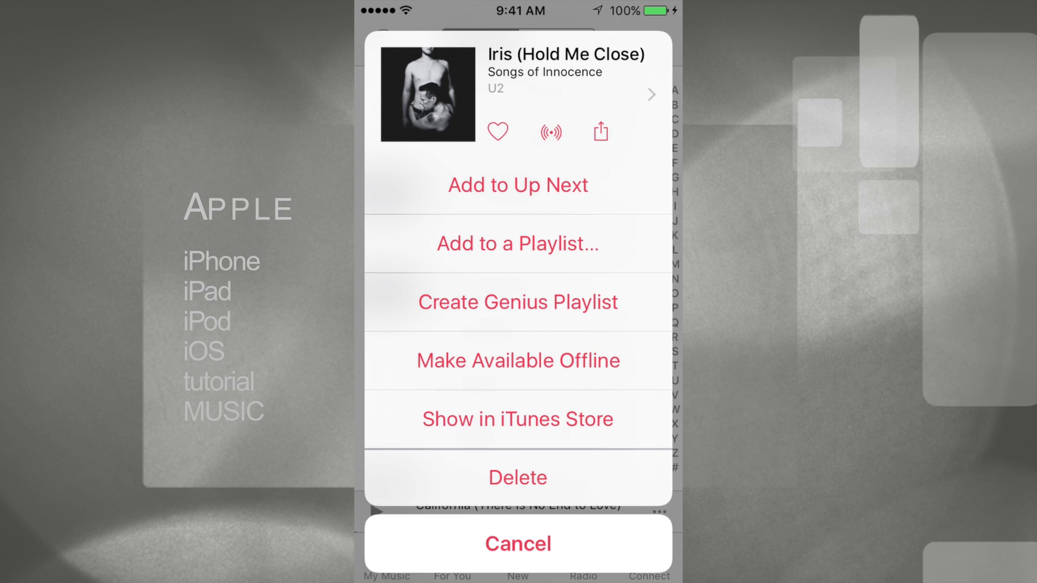
left_click(518, 544)
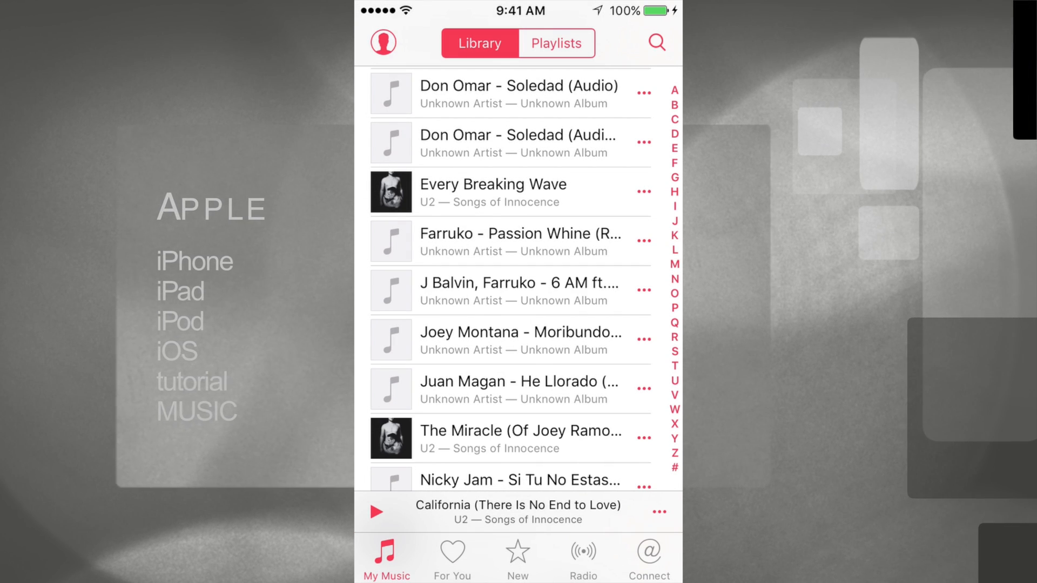
Step: Show the options sheet for 'Sleep Like a Baby Tonight' further down the Songs list
scroll("down", 3)
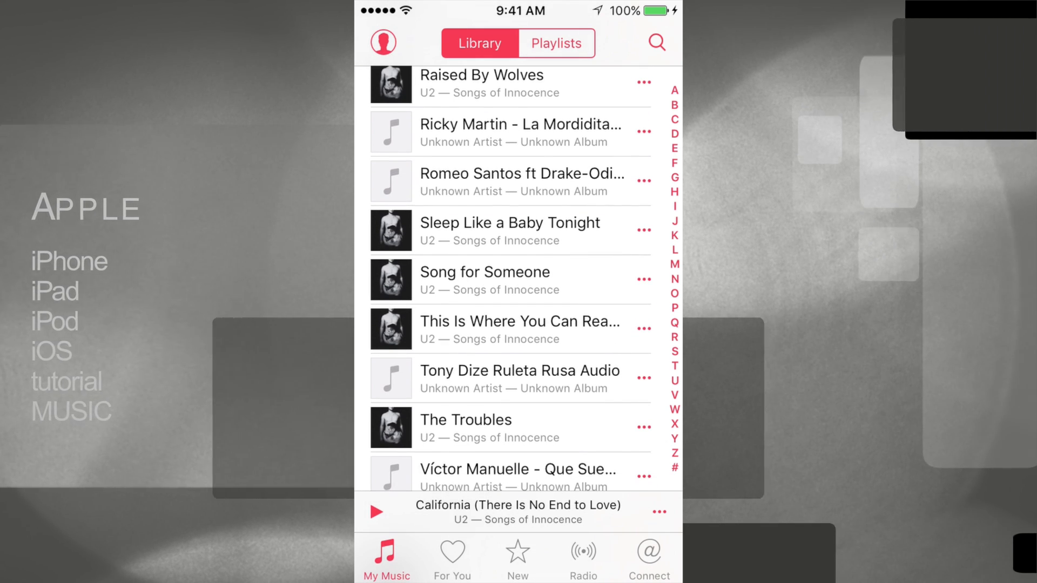
left_click(642, 230)
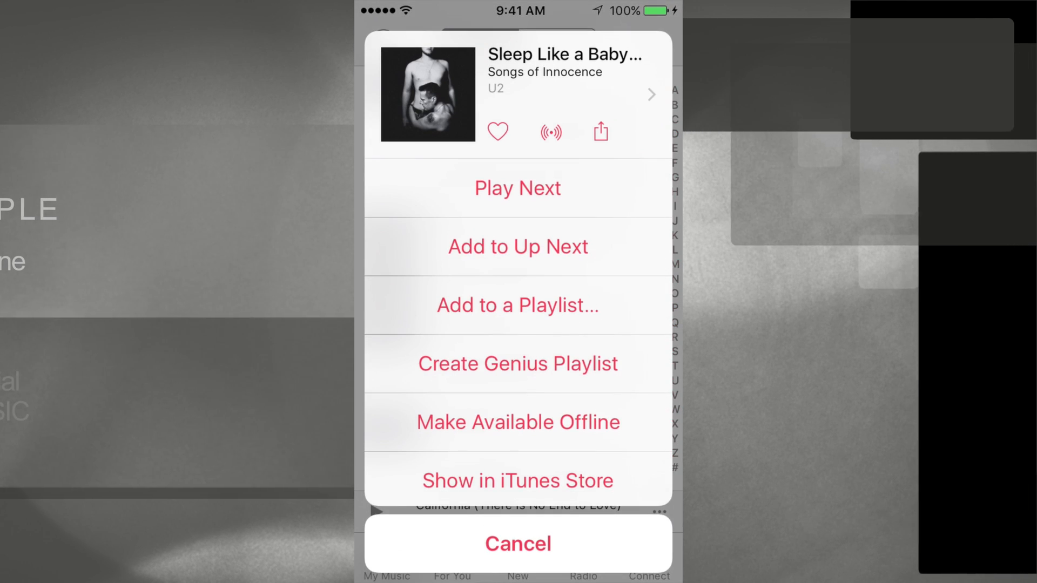